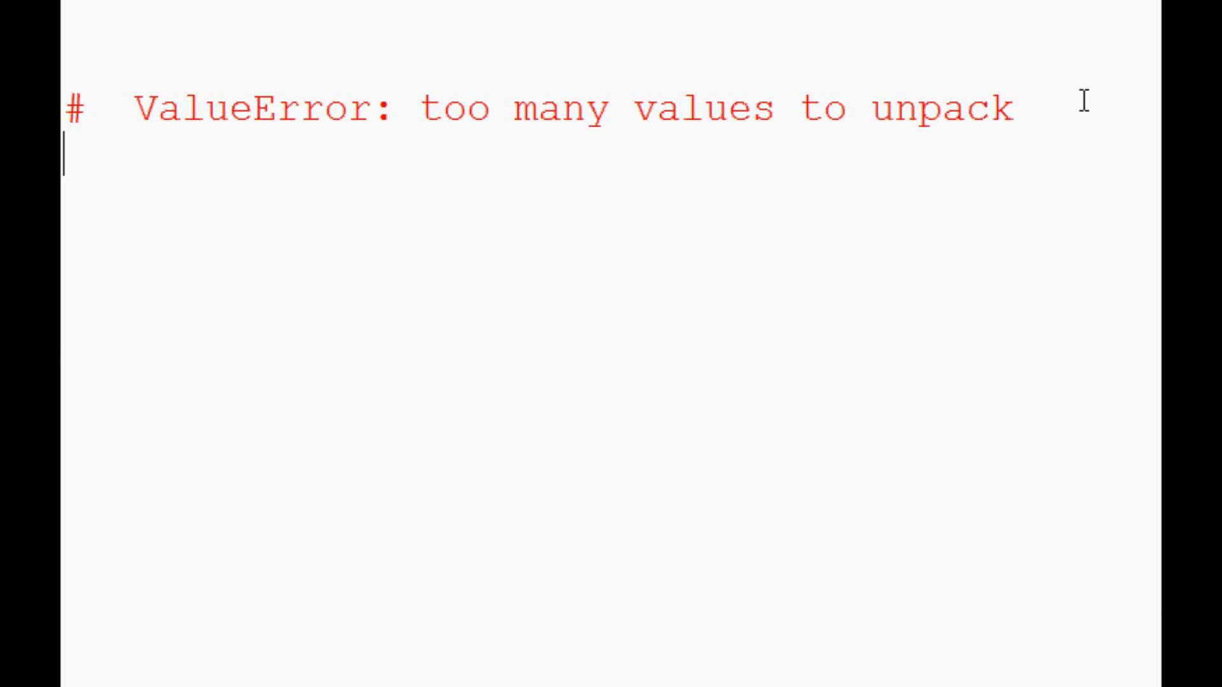
{"action": "mouse_move", "coordinate": [1059, 108]}
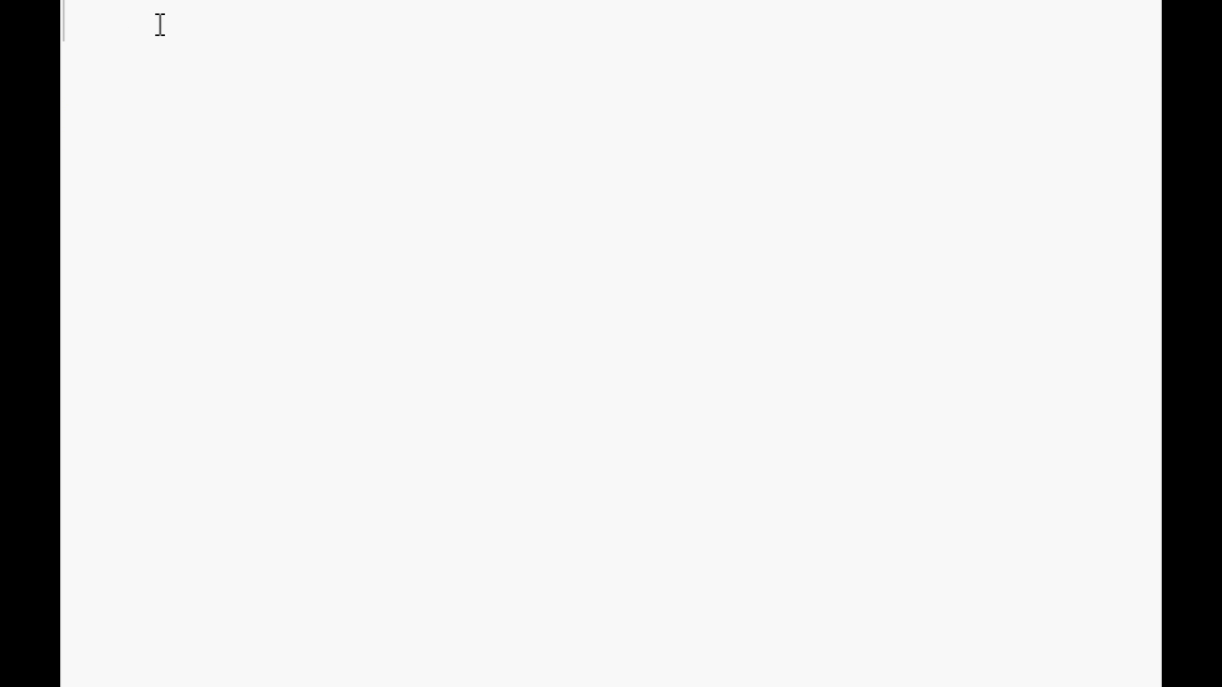
Step: Enter example = [1,3,4,6] on the editor's first line and start a new line
{"action": "type", "text": "exa"}
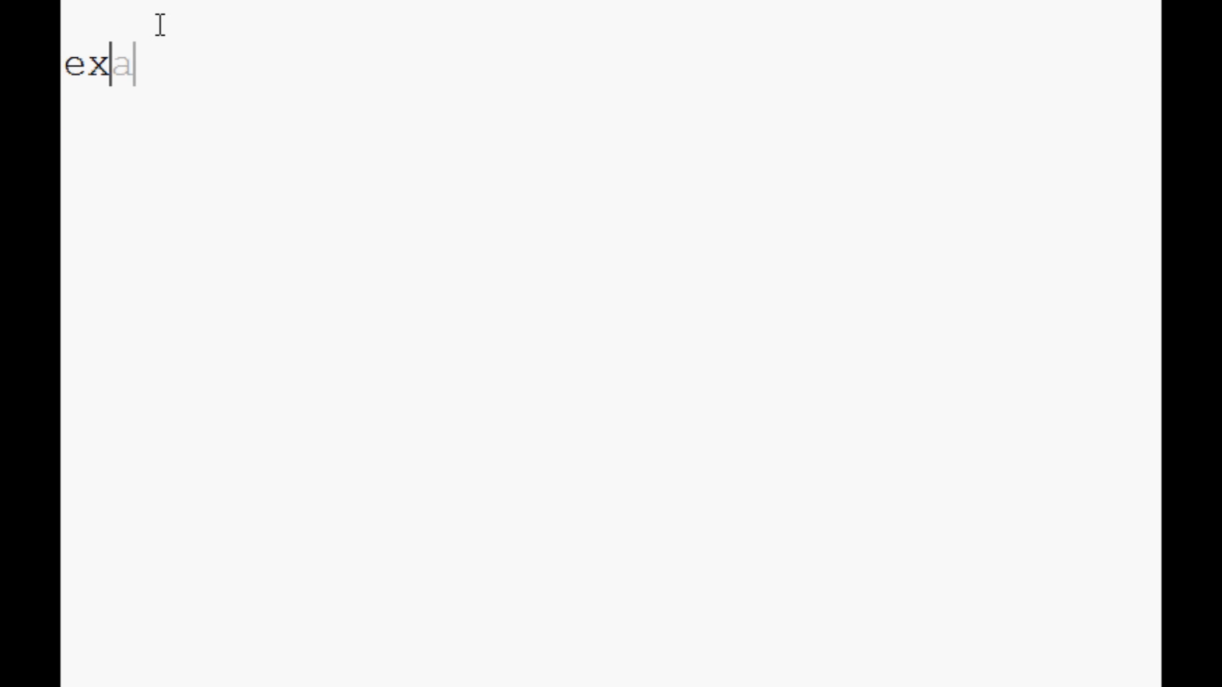
{"action": "type", "text": "mple = []"}
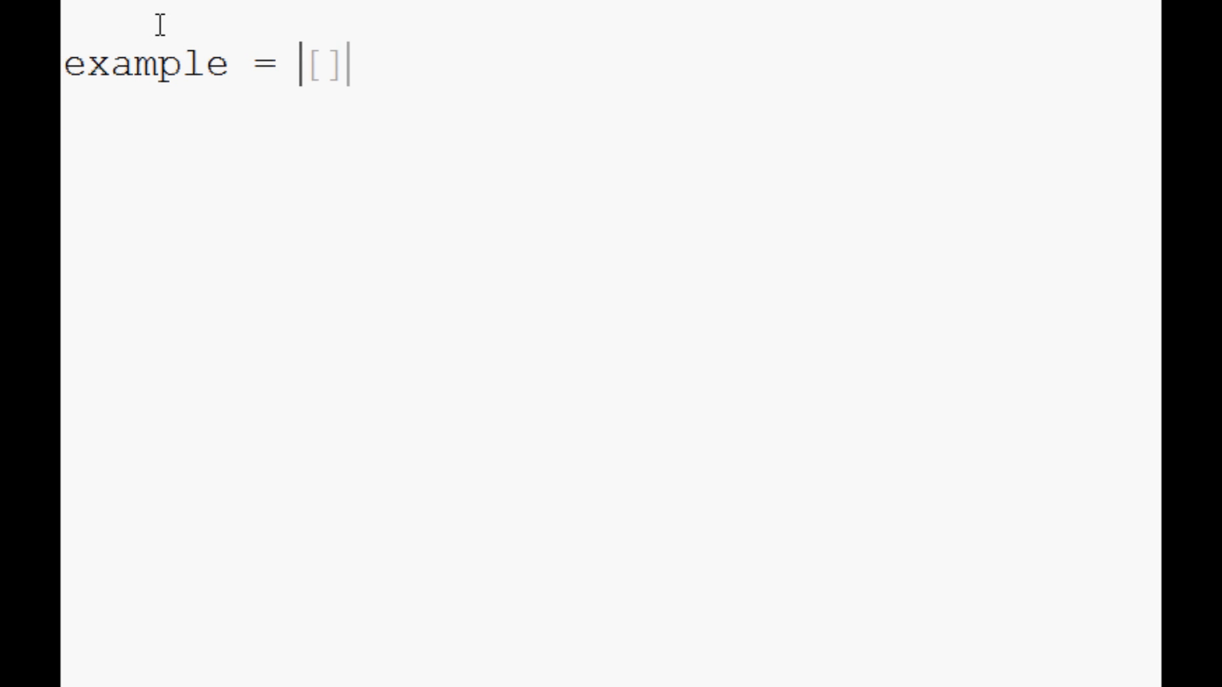
{"action": "type", "text": "1,3"}
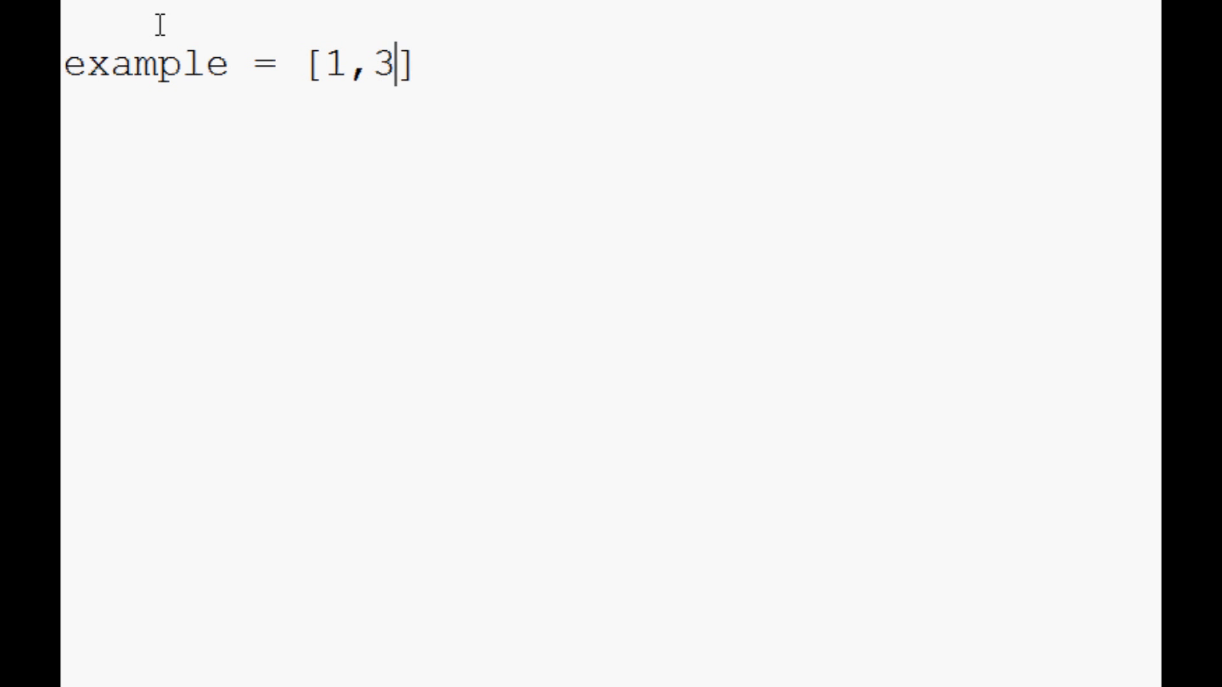
{"action": "type", "text": ",4,6"}
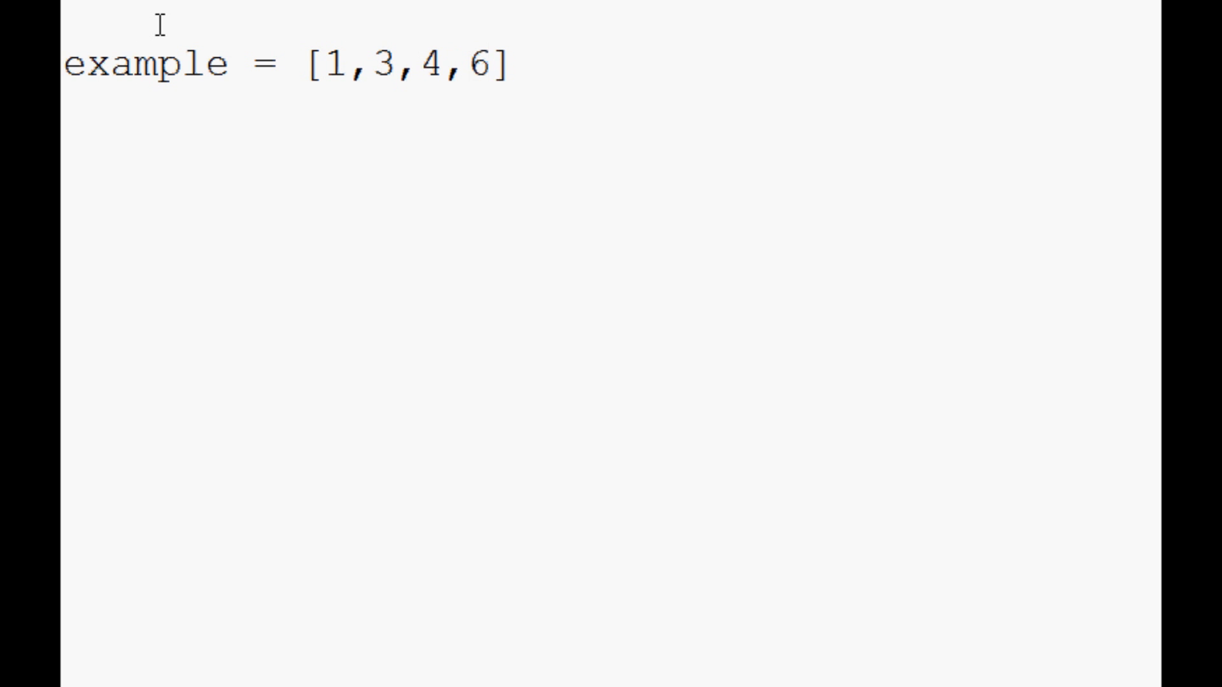
{"action": "key", "text": "Return"}
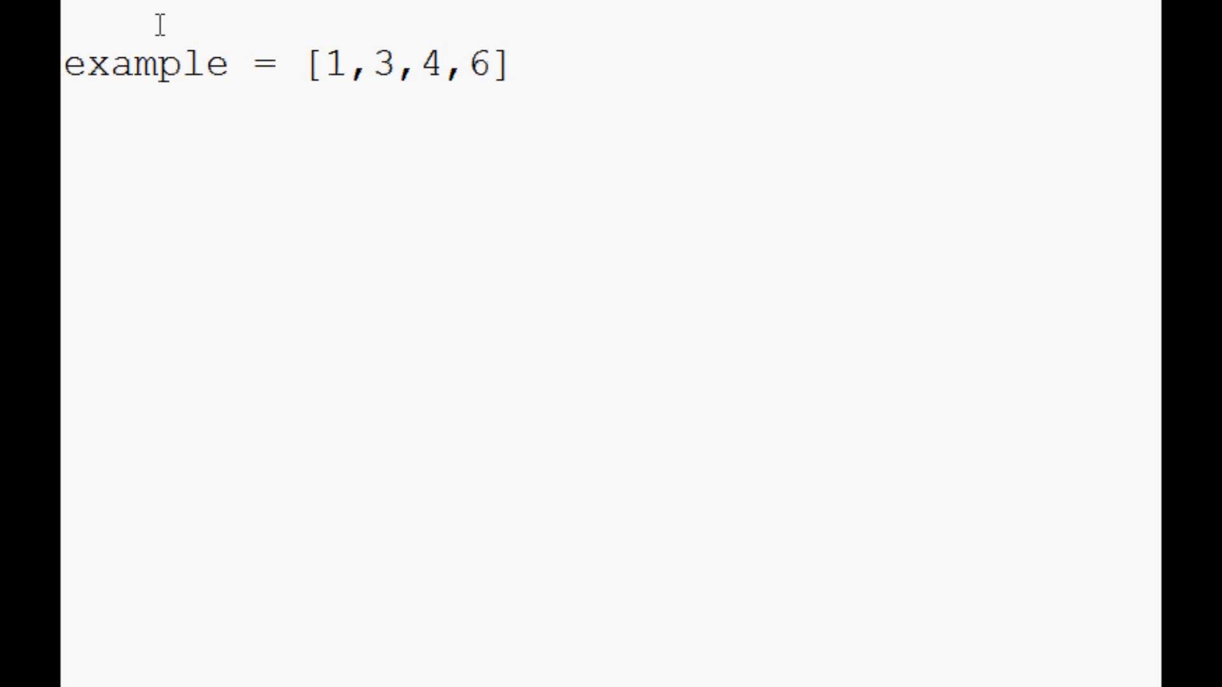
{"action": "left_click_drag", "start_coordinate": [325, 63], "coordinate": [397, 64]}
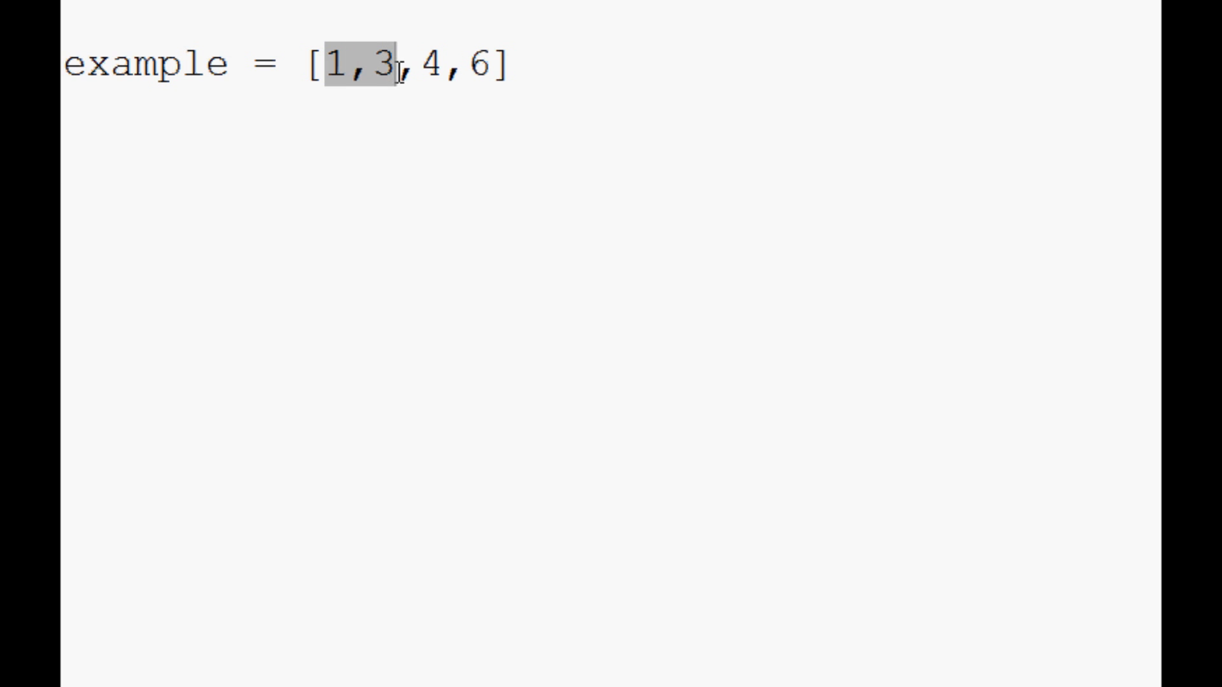
{"action": "left_click", "coordinate": [345, 64]}
{"action": "type", "text": "[0"}
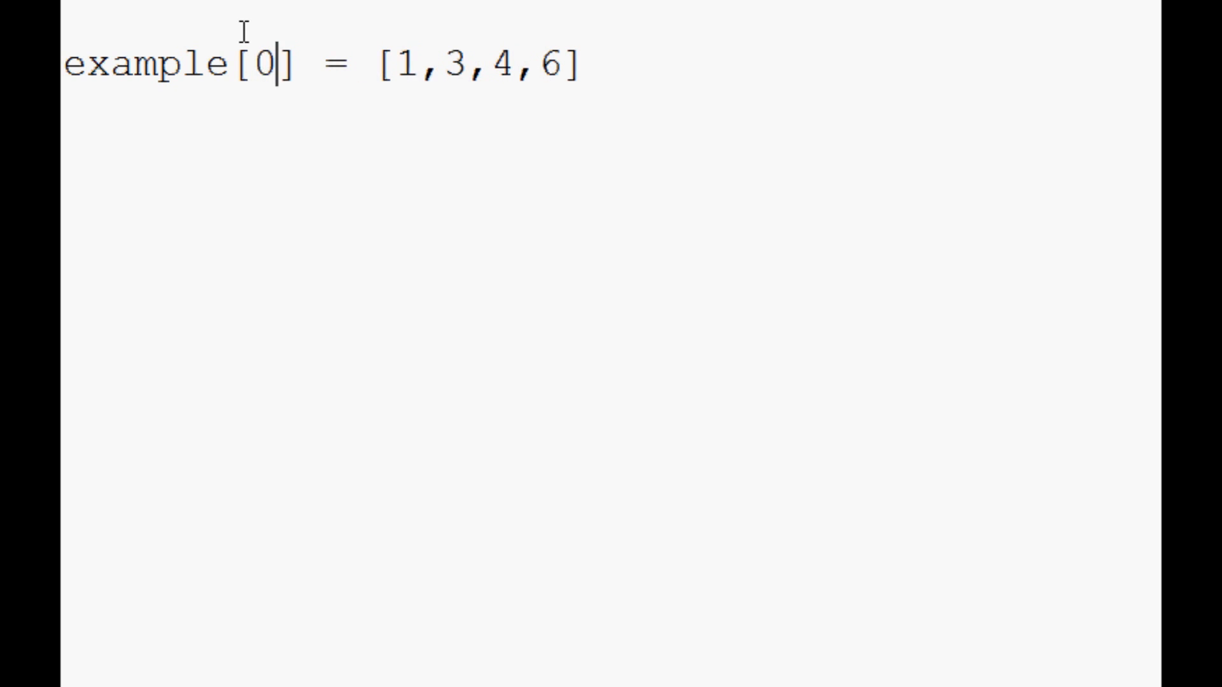
{"action": "key", "text": "BackSpace"}
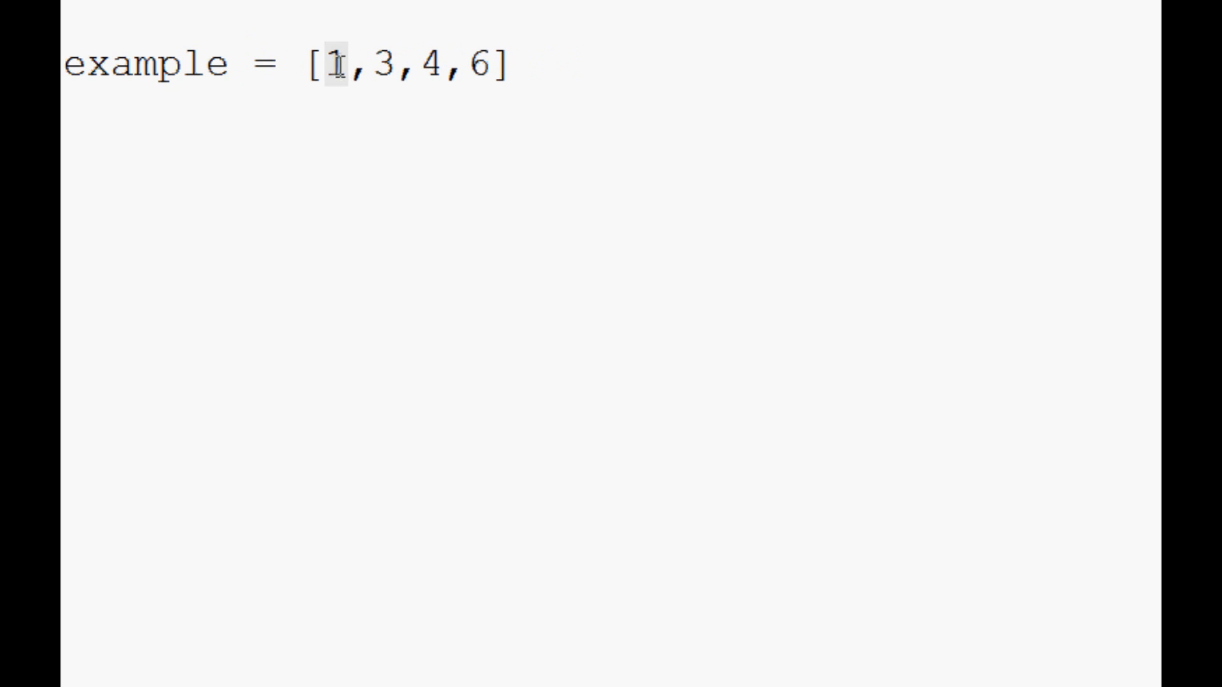
{"action": "double_click", "coordinate": [382, 63]}
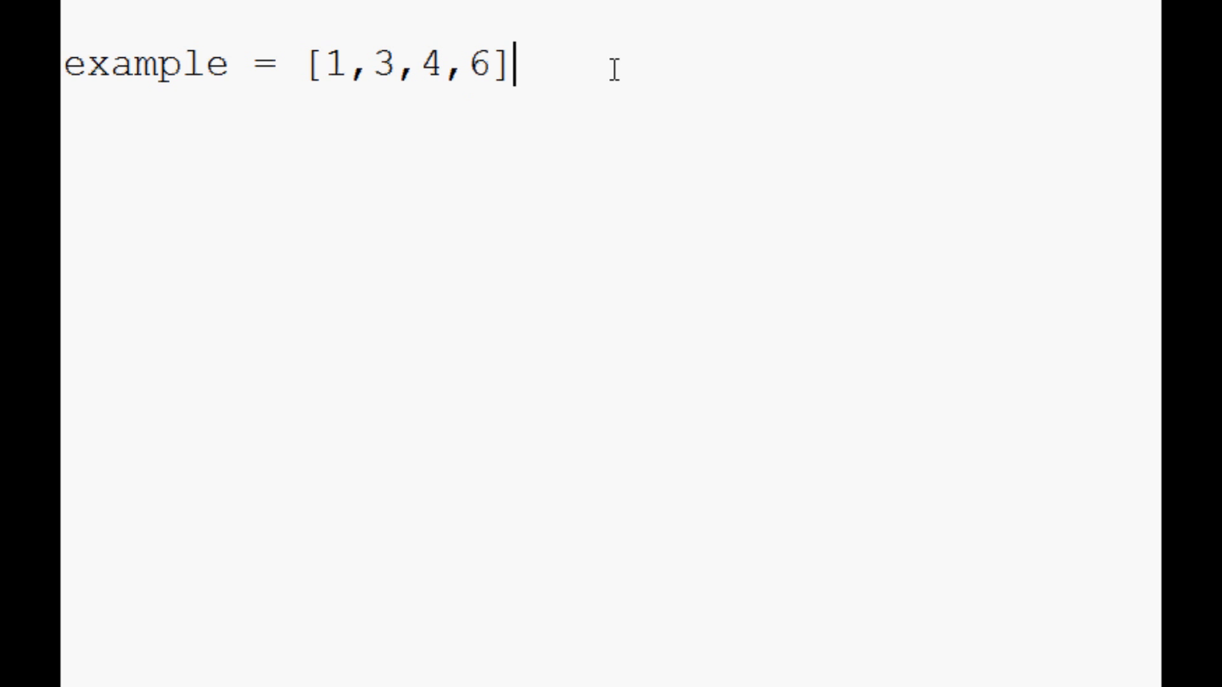
Step: Write x,y,z = example below the list, after briefly trying x = example[0]
{"action": "key", "text": "Return"}
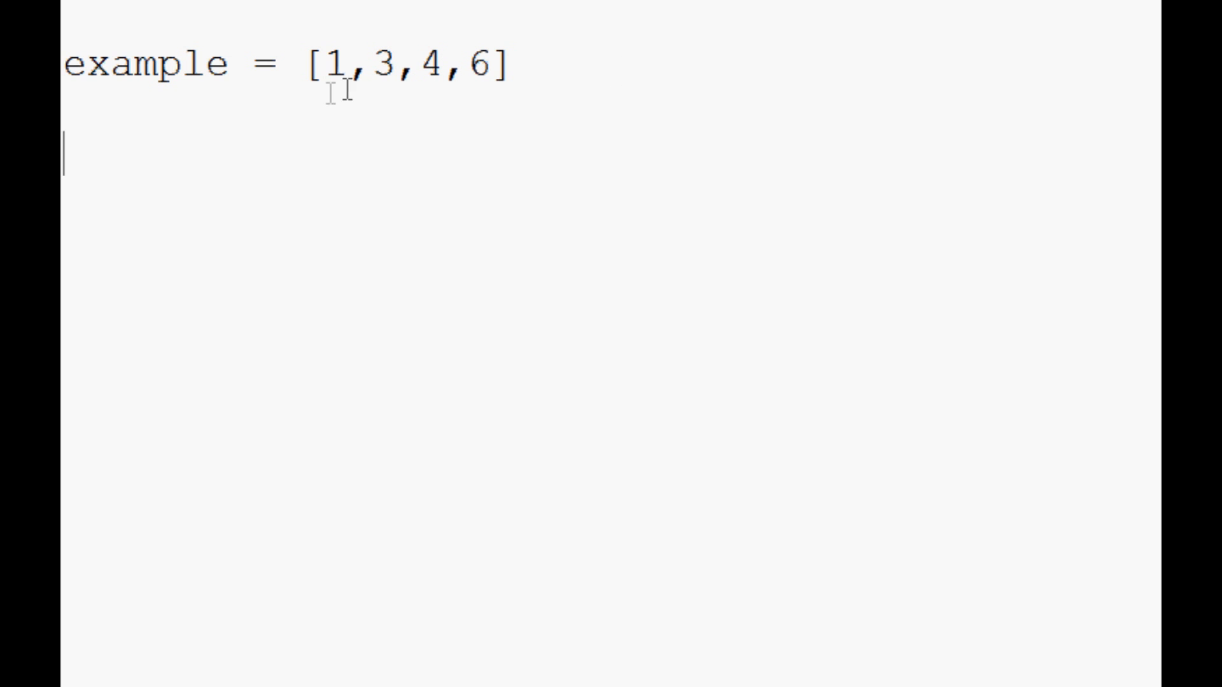
{"action": "mouse_move", "coordinate": [926, 132]}
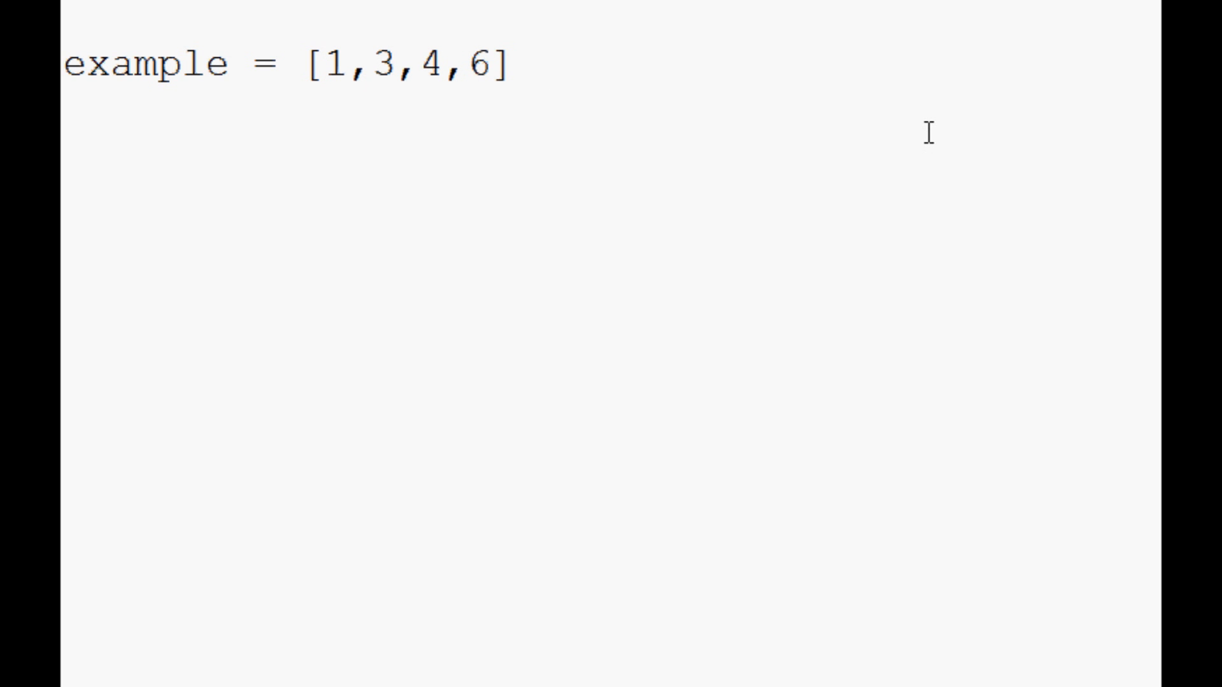
{"action": "type", "text": "x"}
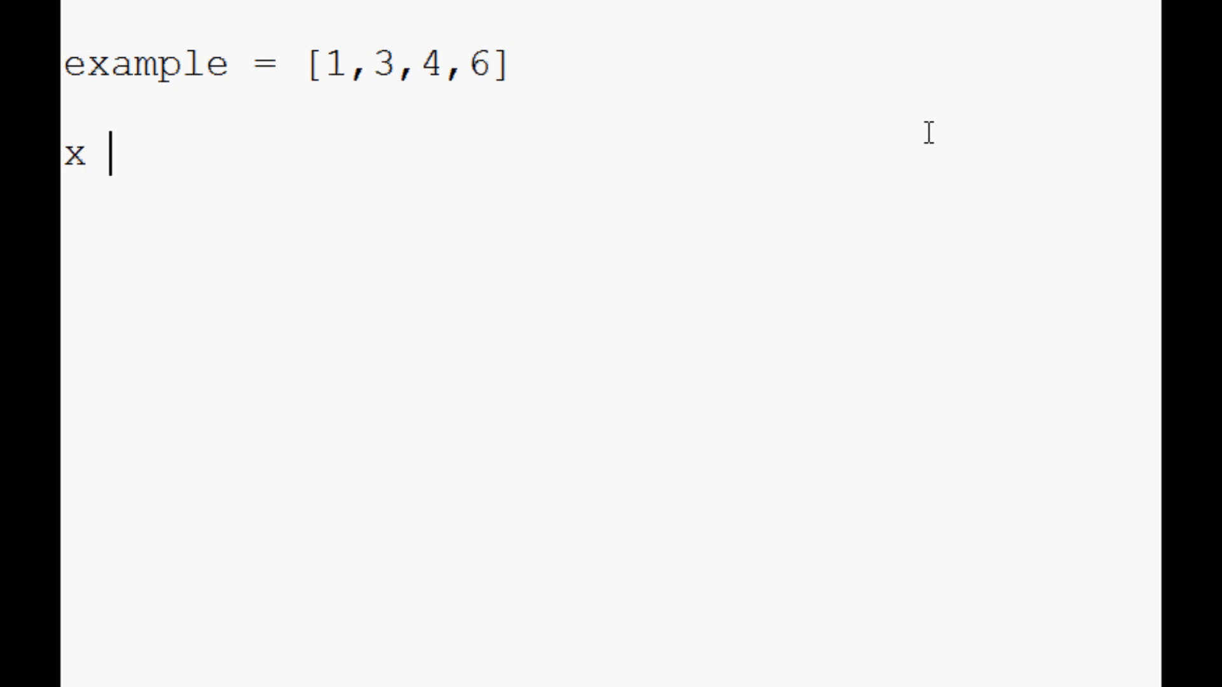
{"action": "type", "text": "= example"}
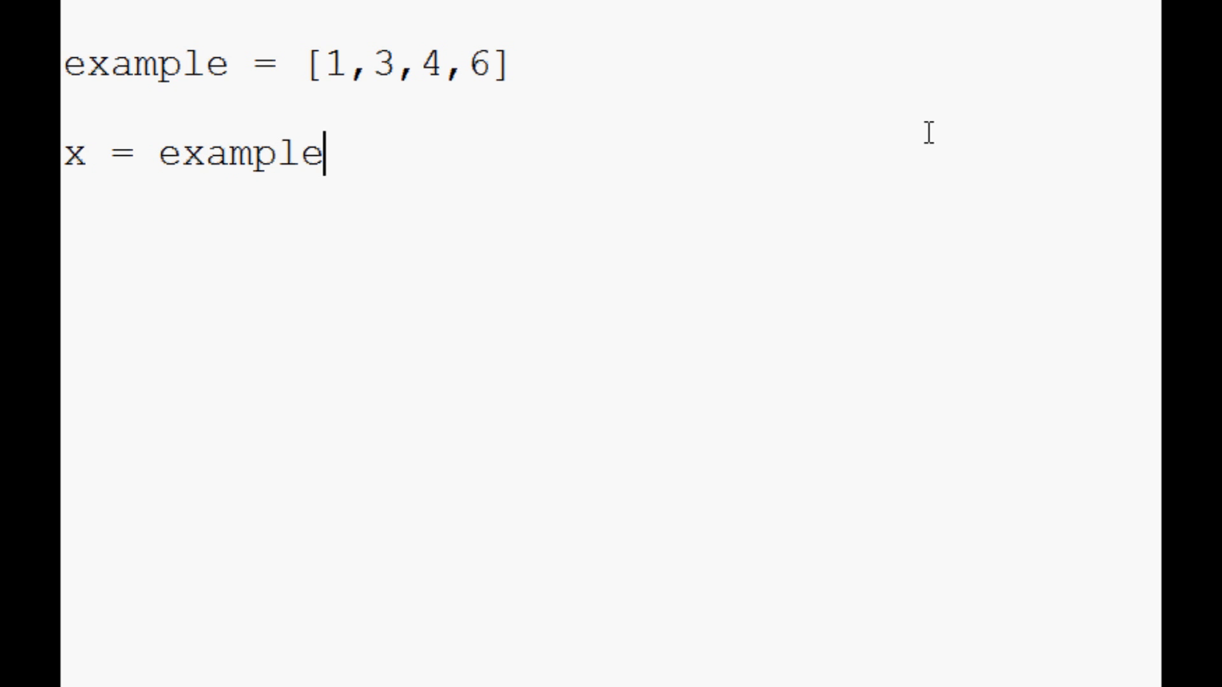
{"action": "type", "text": "[0]"}
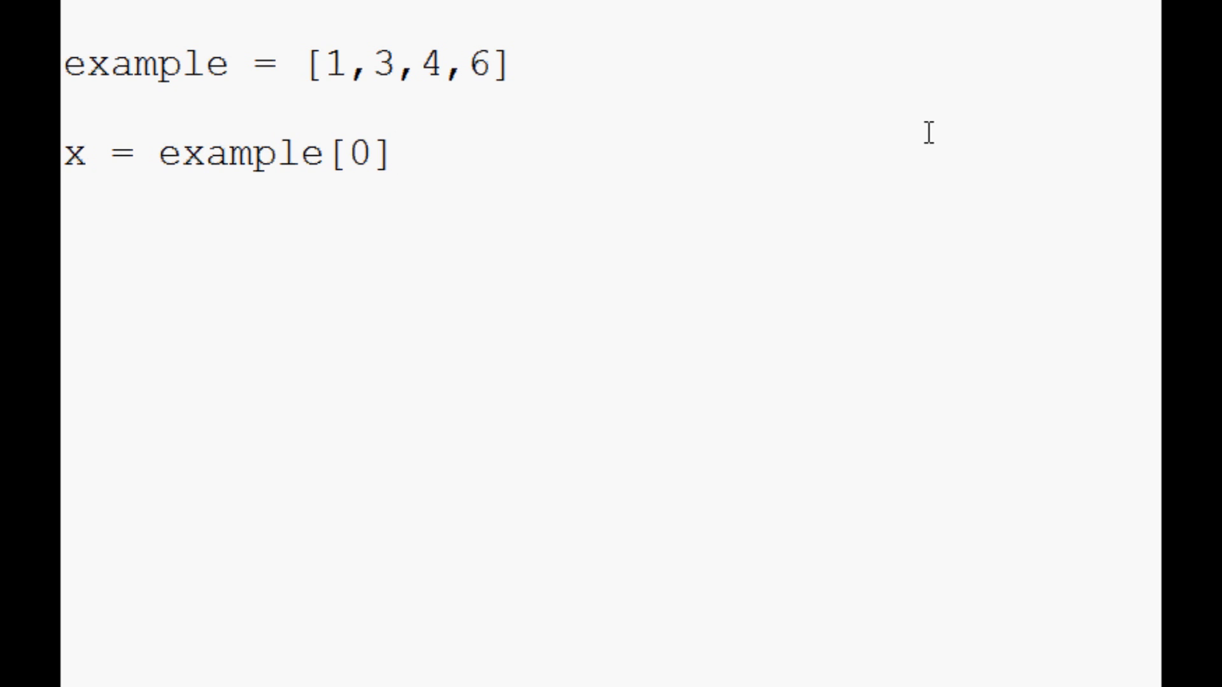
{"action": "type", "text": "y"}
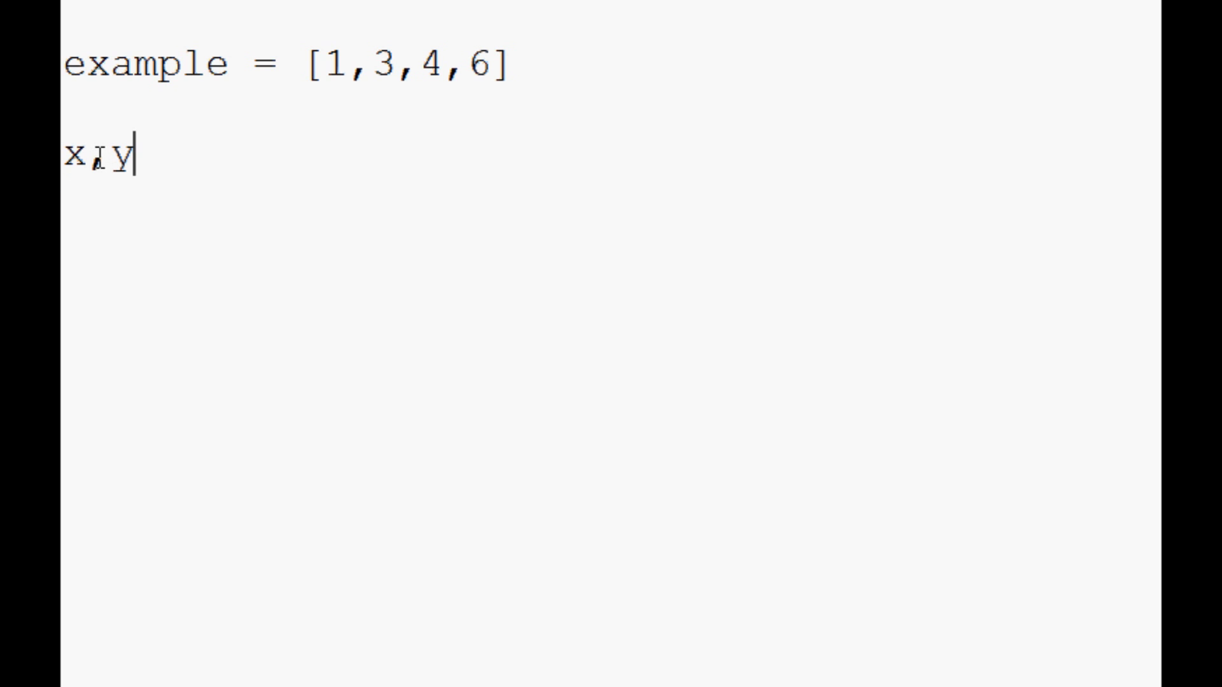
{"action": "type", "text": "= exa"}
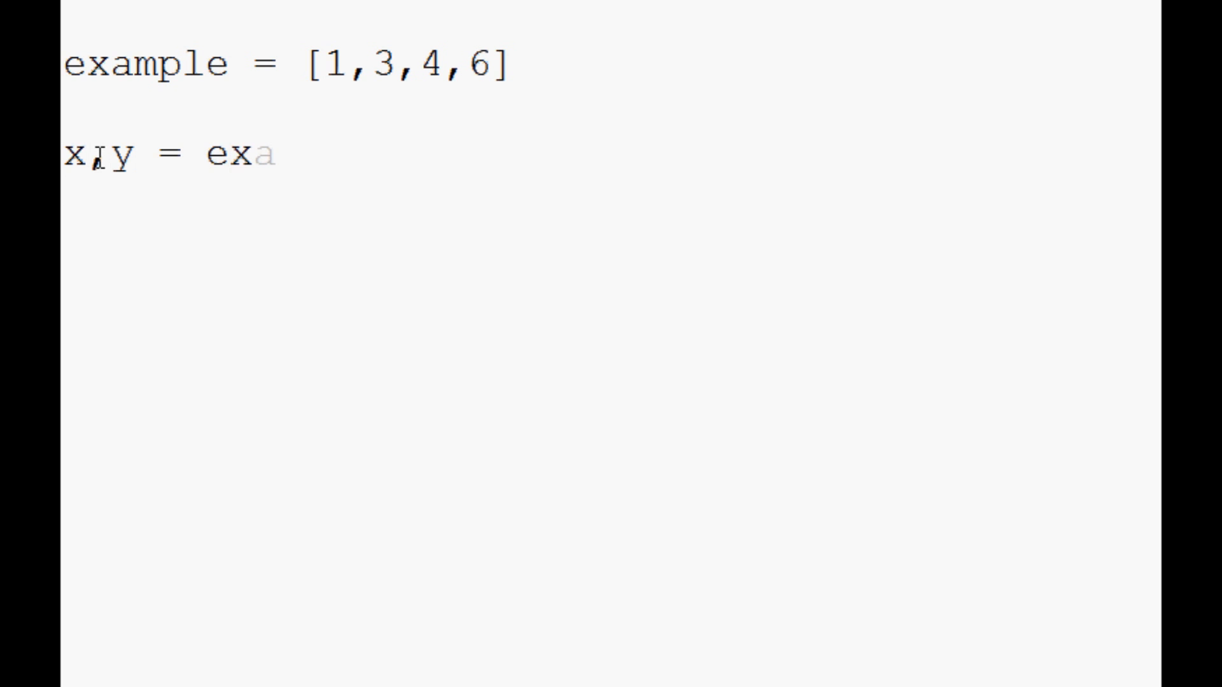
{"action": "type", "text": "mple"}
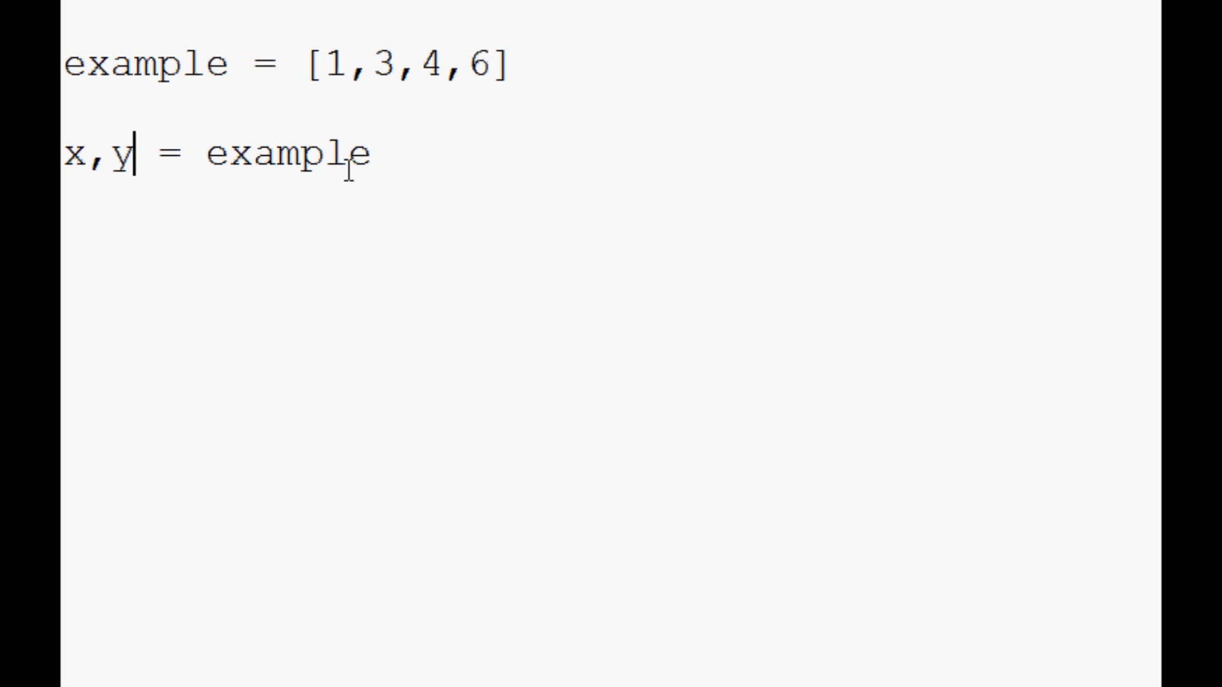
{"action": "type", "text": ",z"}
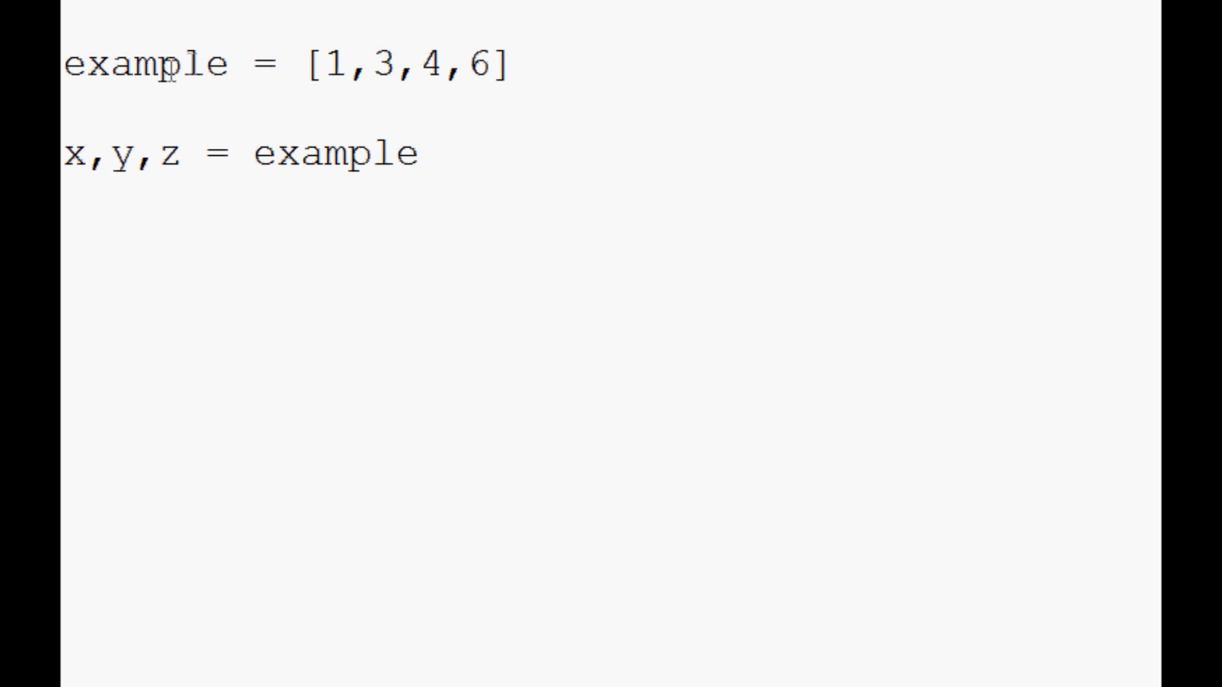
Step: Run the module and confirm saving the script at the save-first prompt
{"action": "left_click_drag", "start_coordinate": [327, 64], "coordinate": [487, 64]}
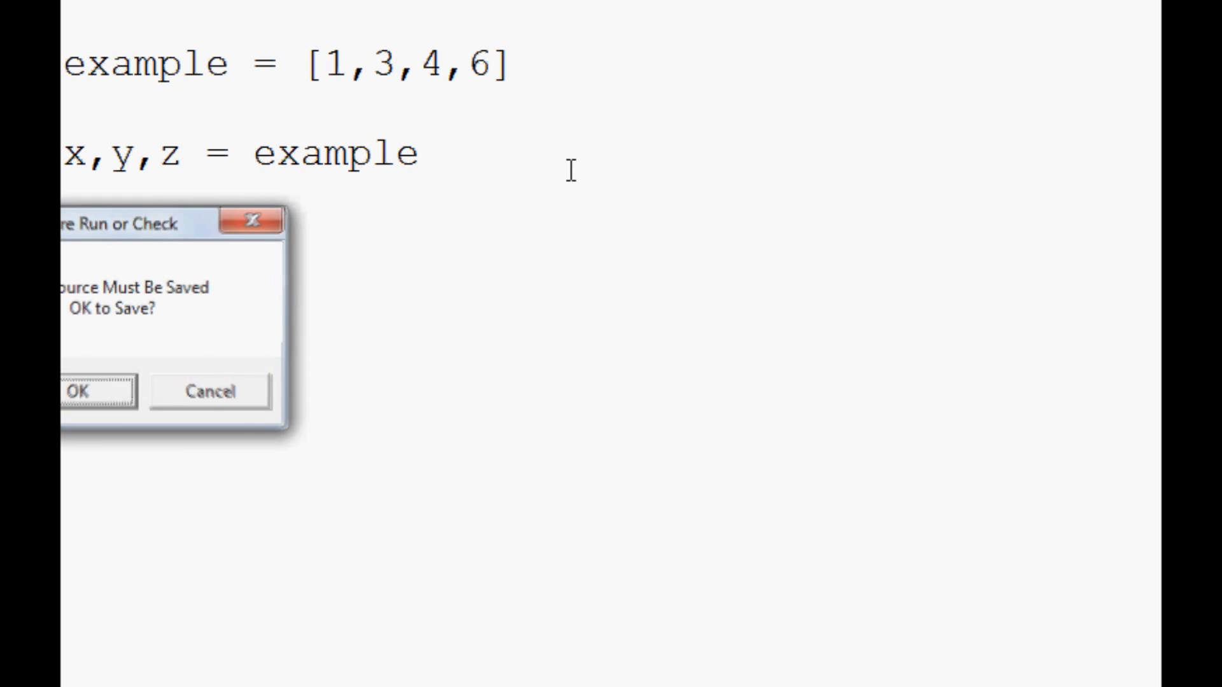
{"action": "left_click", "coordinate": [76, 391]}
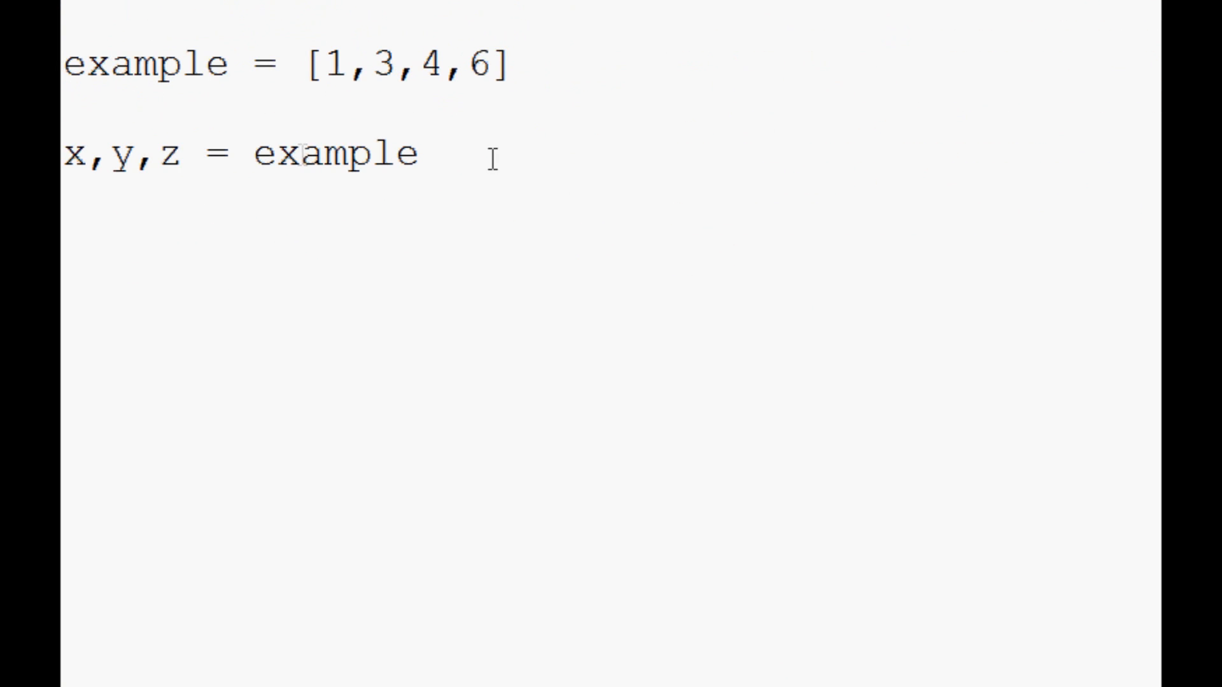
Step: Extend the assignment to x,y,z,a = example and add print statements for the variables
{"action": "type", "text": ",a"}
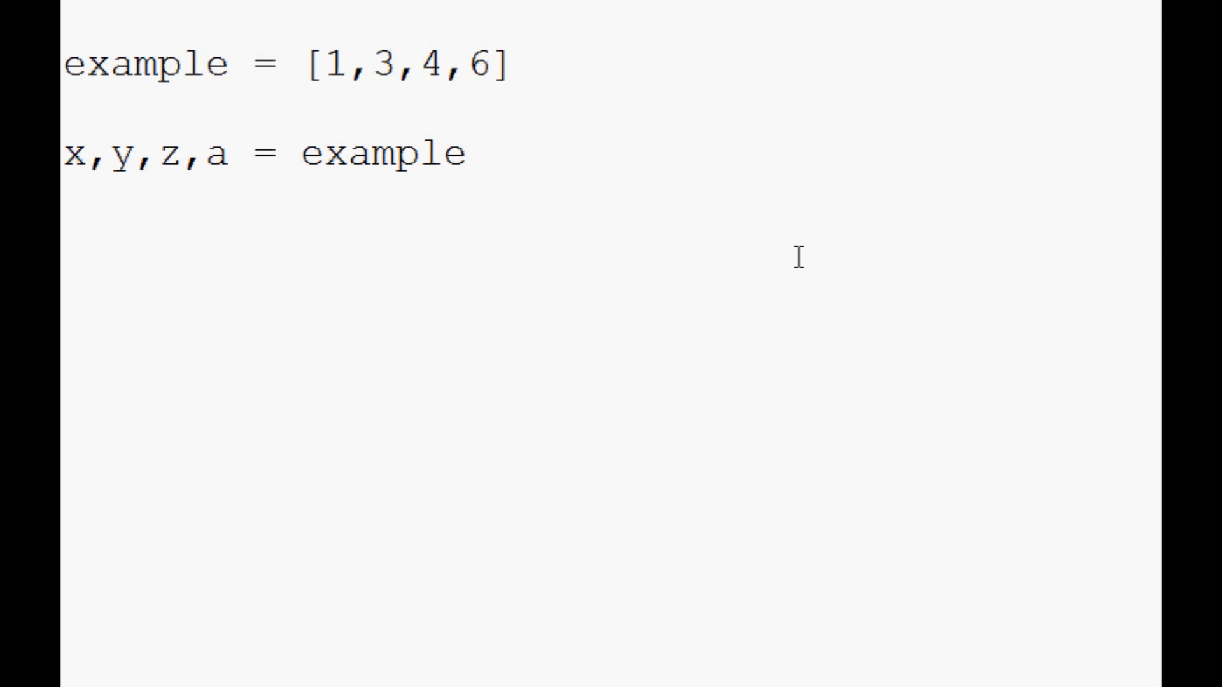
{"action": "type", "text": "print x"}
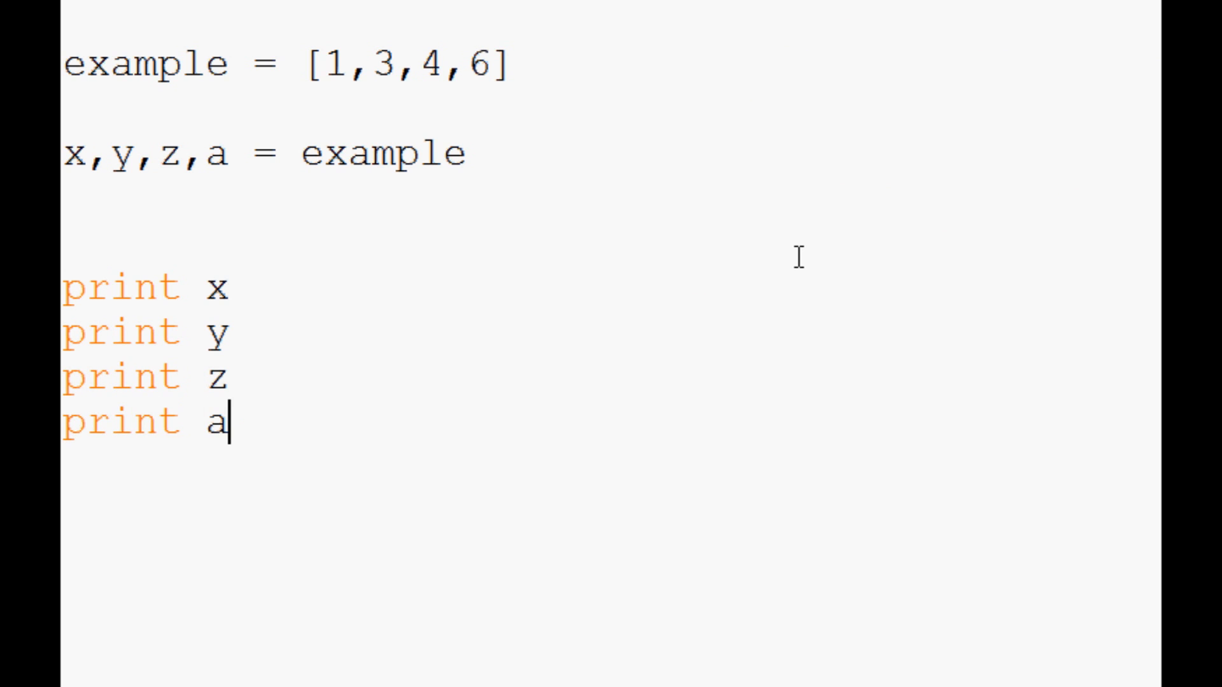
{"action": "key", "text": "F5"}
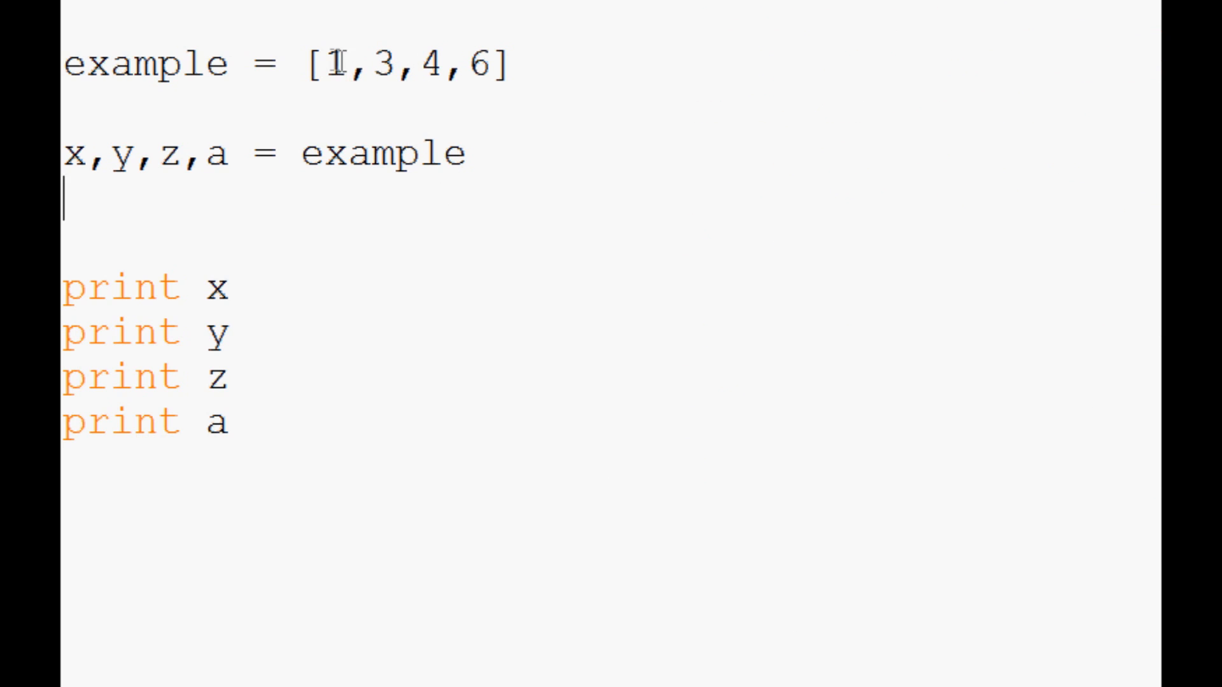
Step: Change the list to the nested form [[1,2,3],[3,5,7],4,6]
{"action": "type", "text": "["}
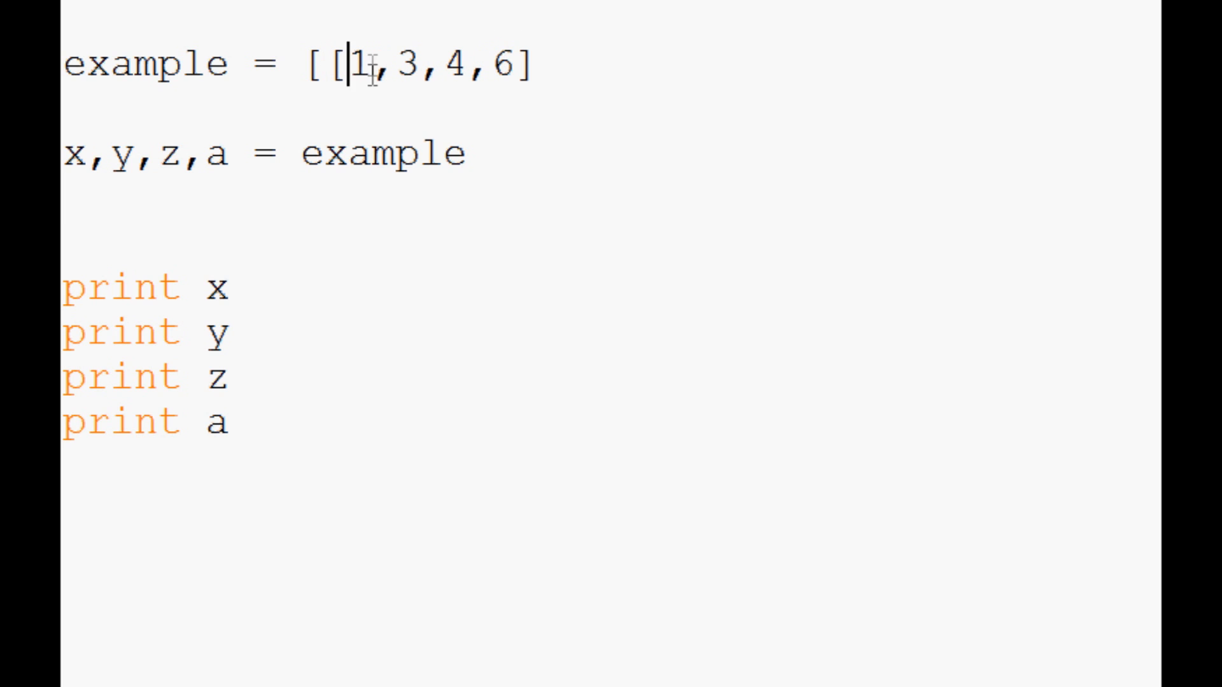
{"action": "type", "text": "],"}
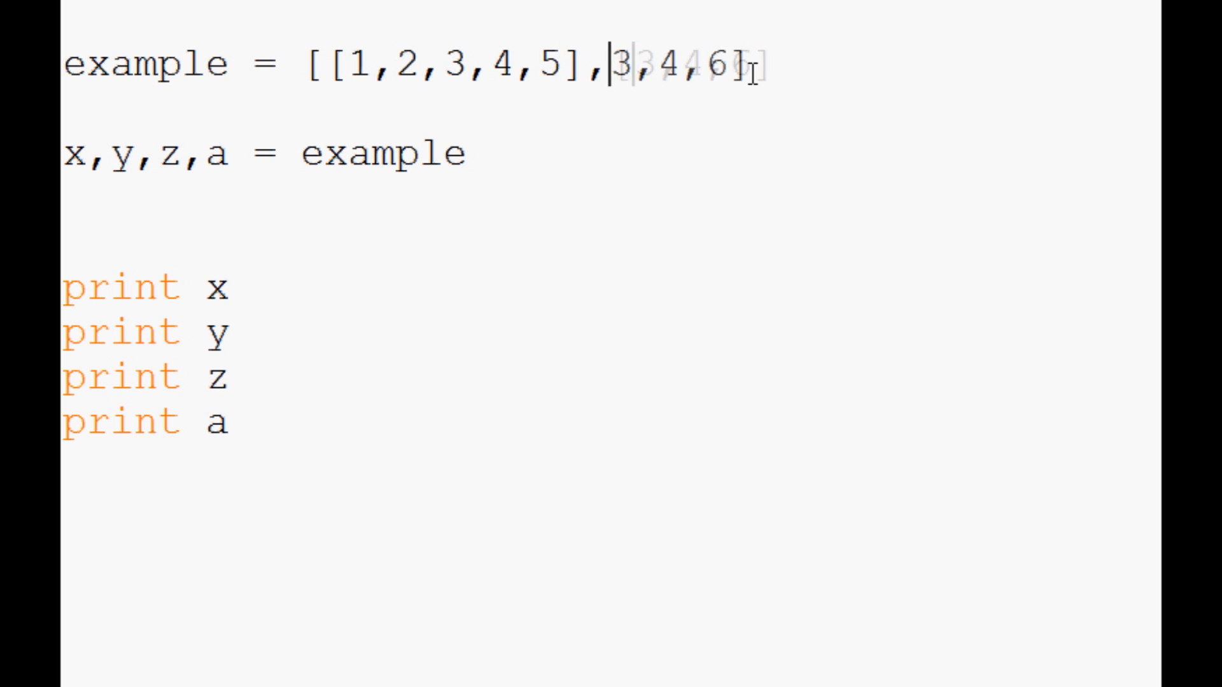
{"action": "type", "text": "]"}
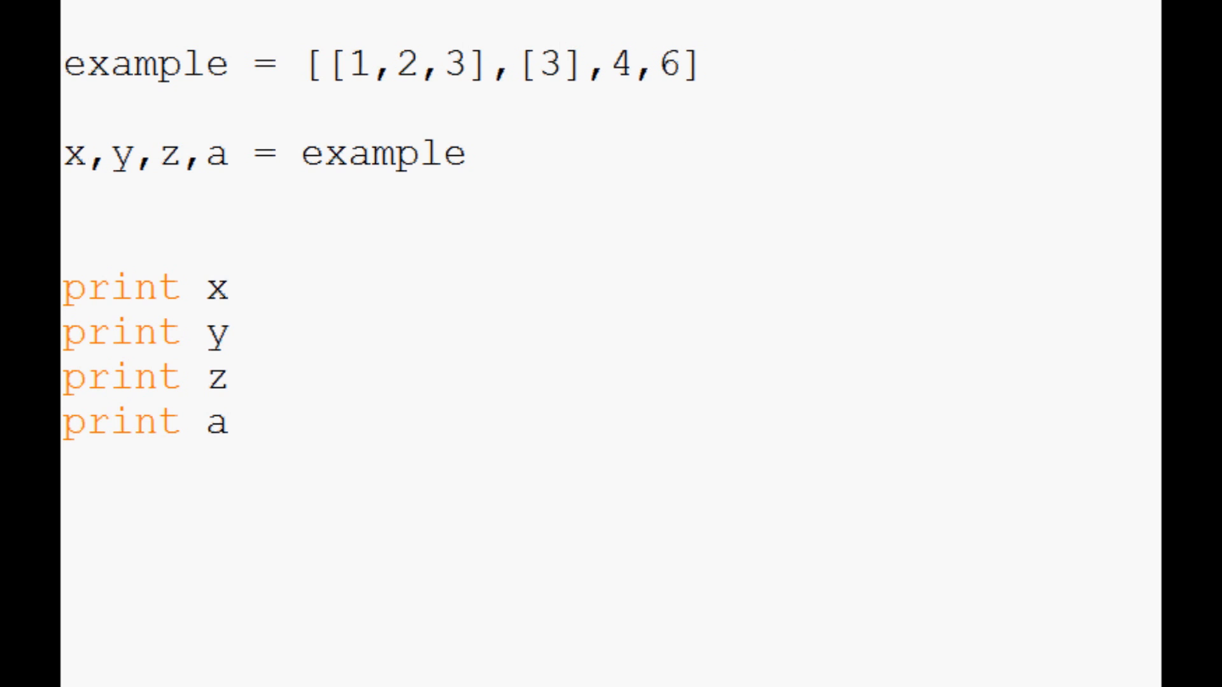
{"action": "type", "text": ",5,7"}
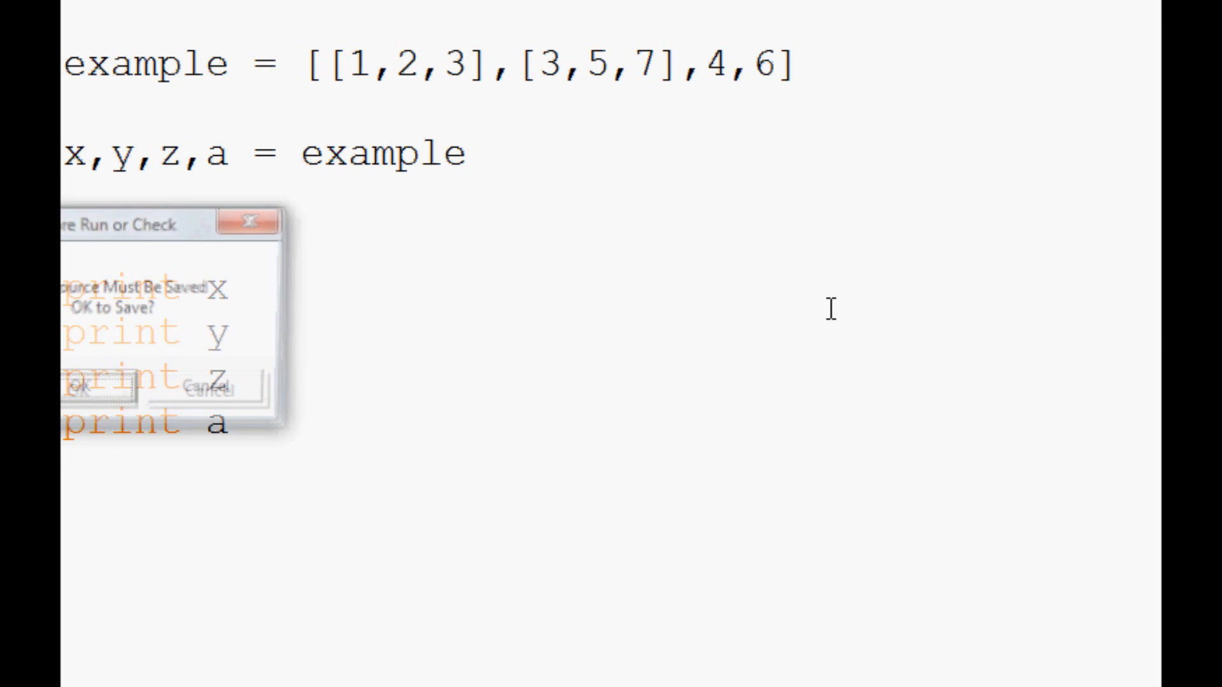
Step: Save and run, check the shell output, then select a in the assignment line
{"action": "left_click", "coordinate": [94, 392]}
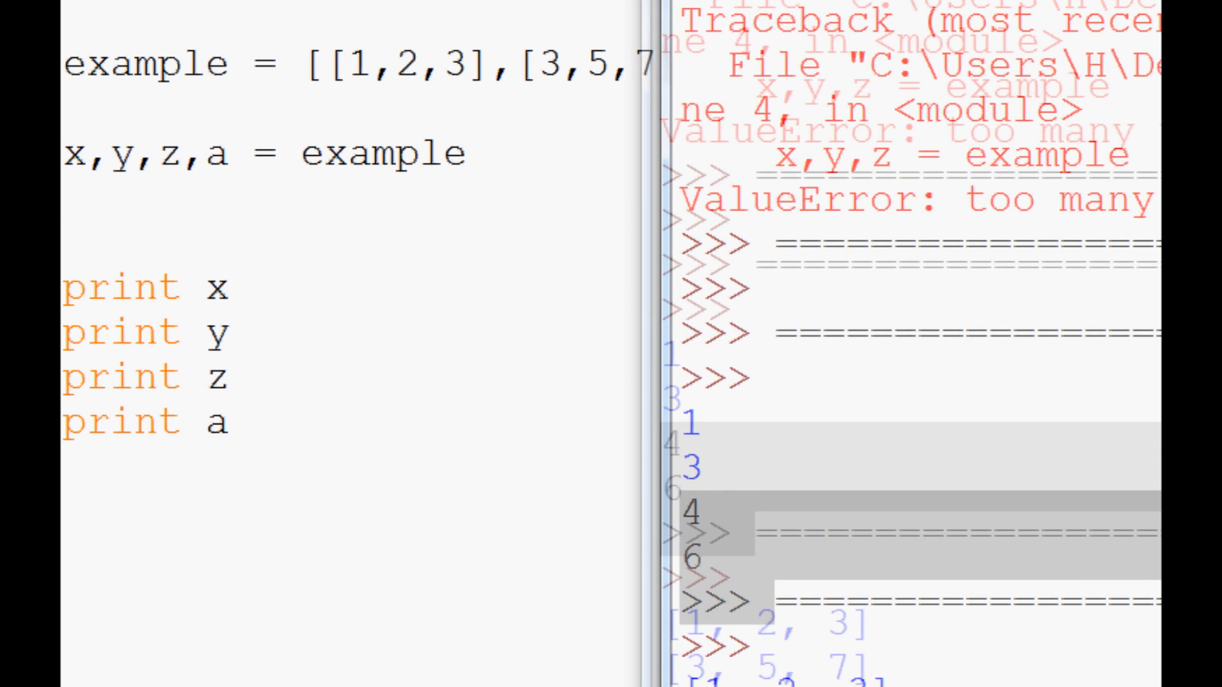
{"action": "scroll", "scroll_direction": "down", "scroll_amount": 3}
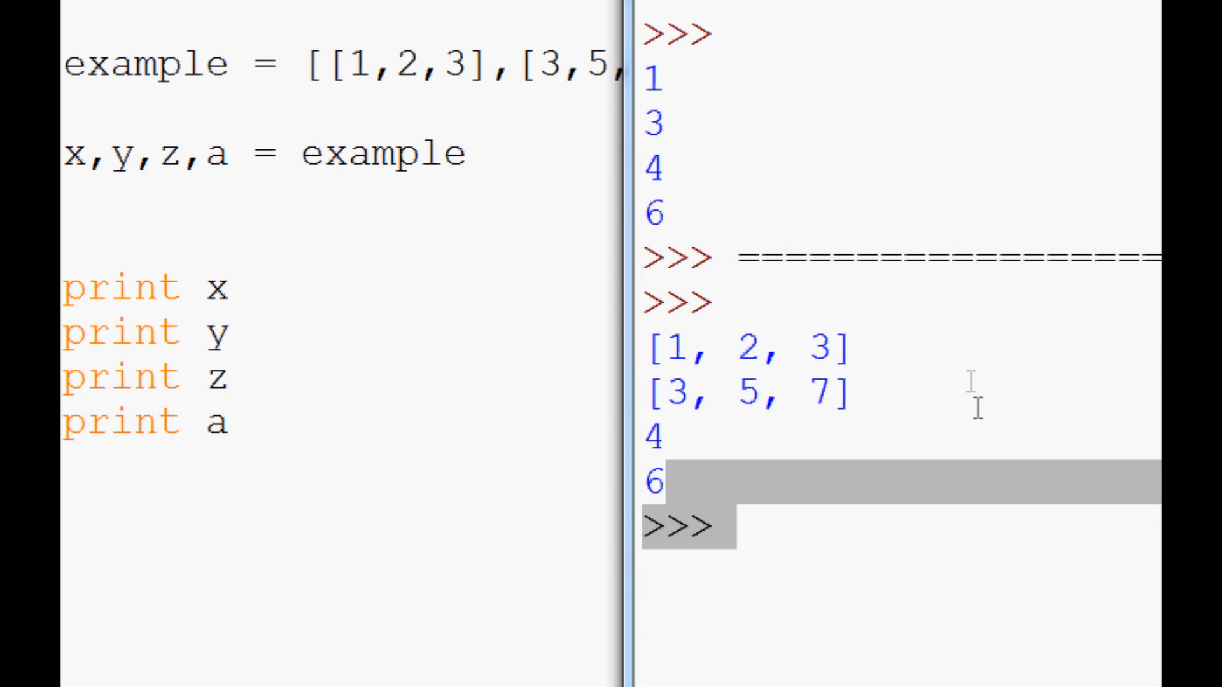
{"action": "mouse_move", "coordinate": [281, 405]}
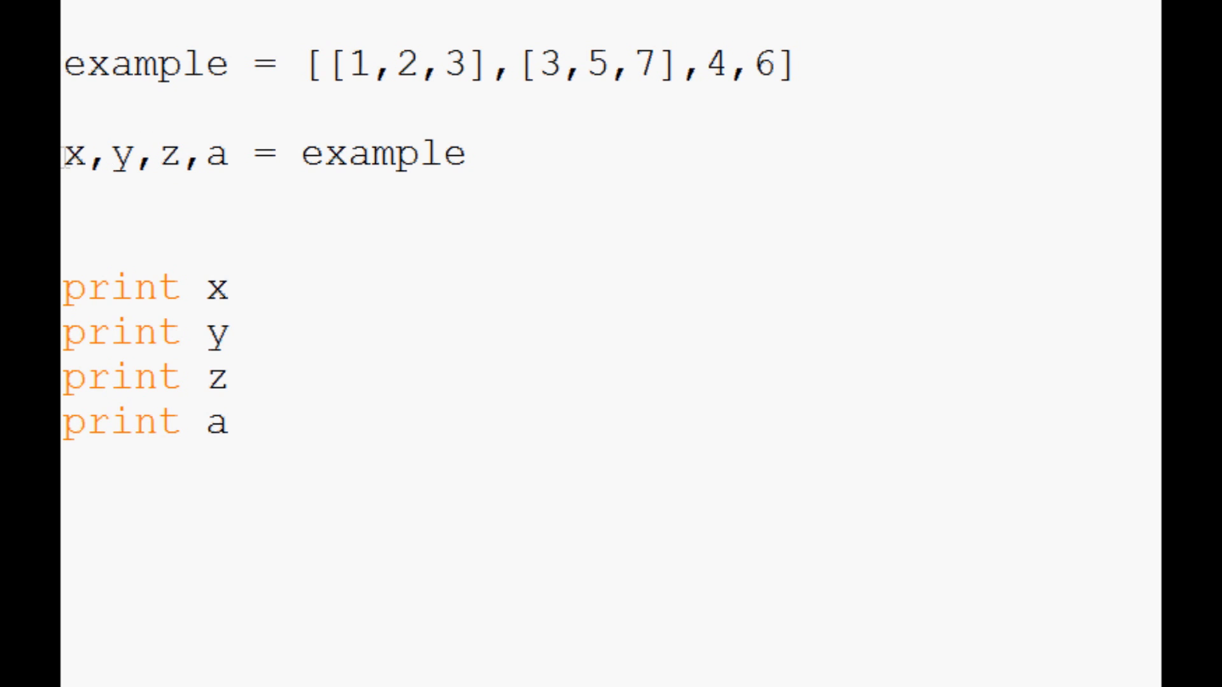
{"action": "left_click_drag", "start_coordinate": [63, 152], "coordinate": [280, 152]}
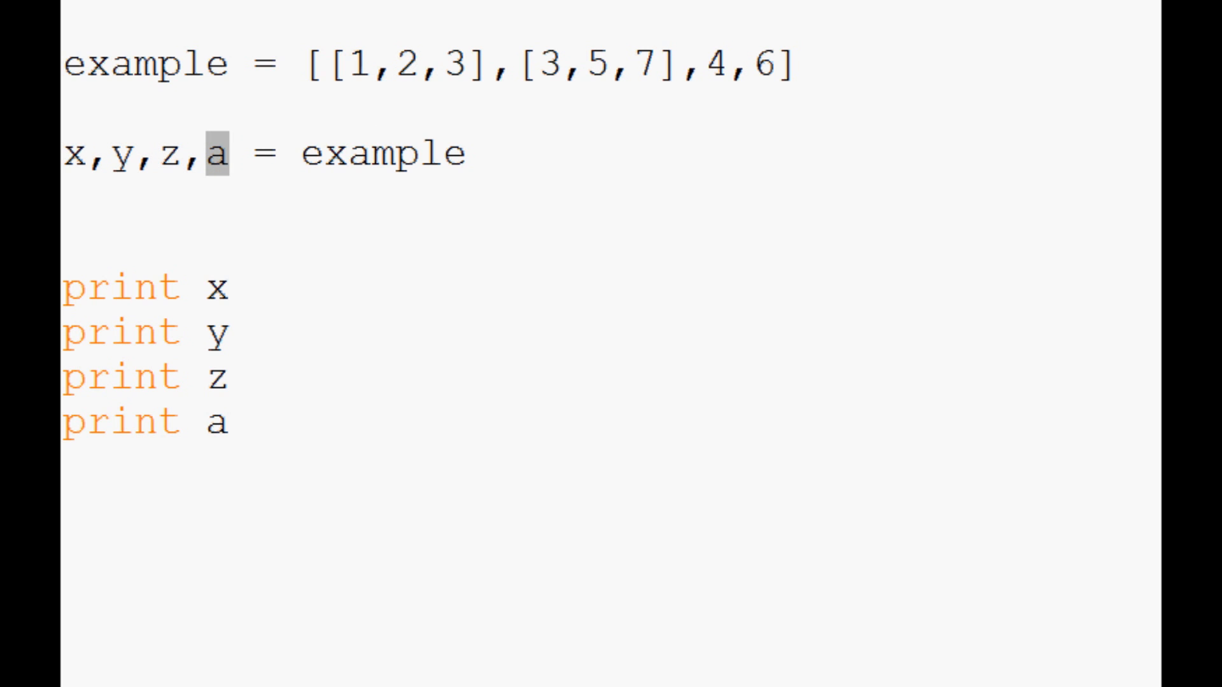
{"action": "mouse_move", "coordinate": [1073, 66]}
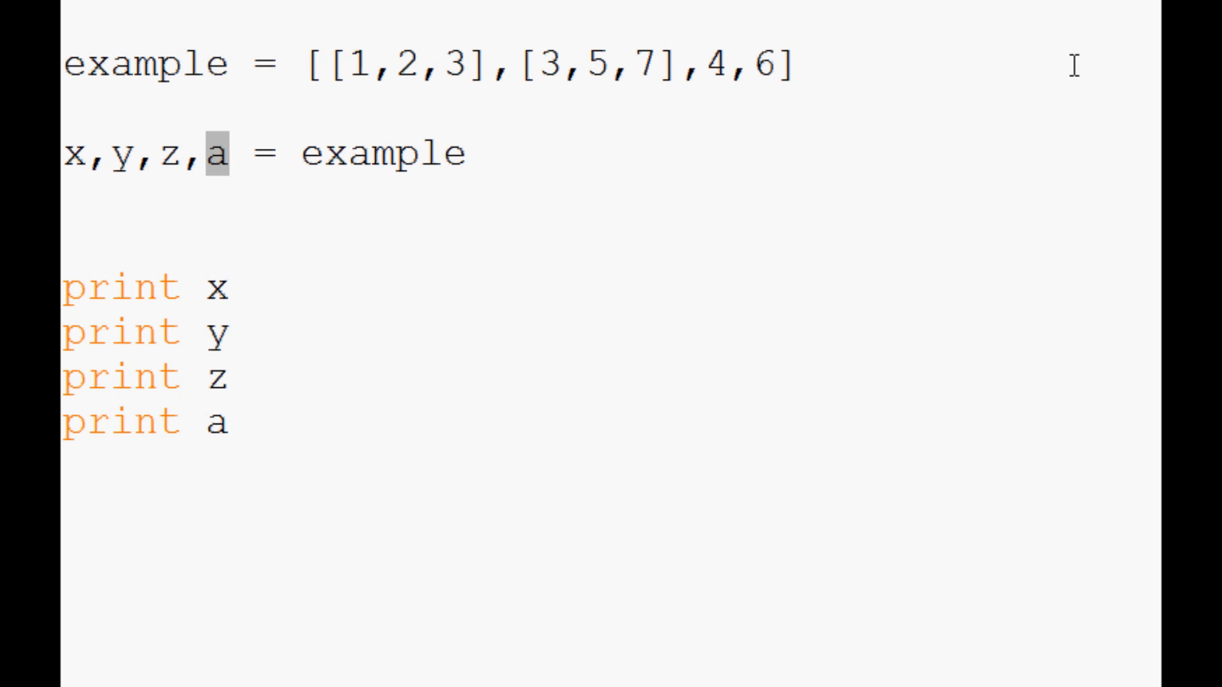